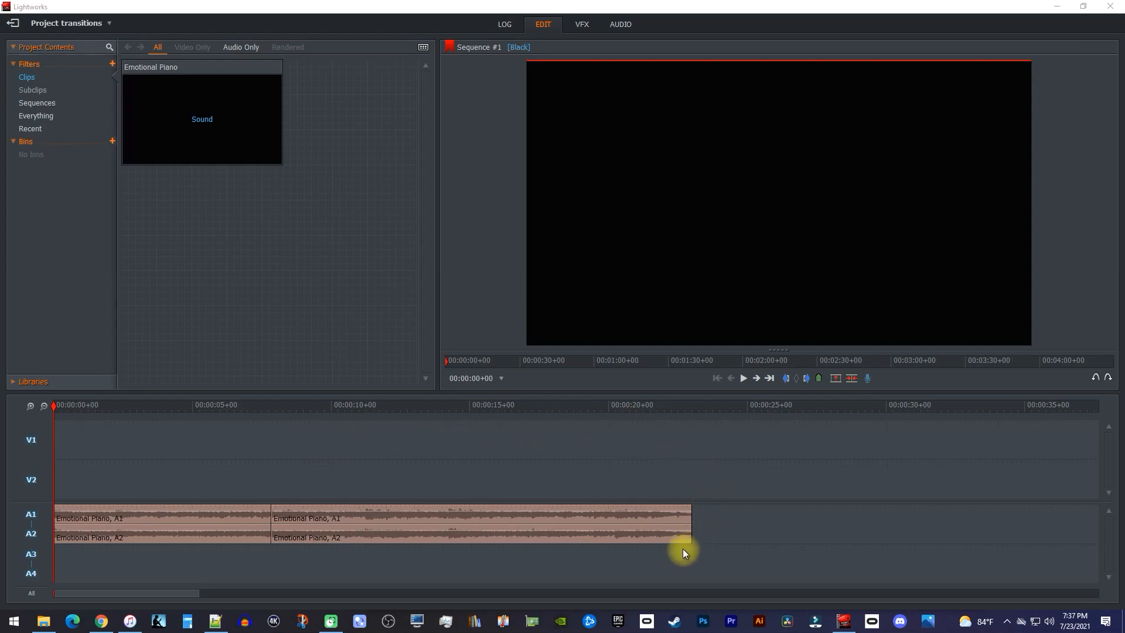
mouse_move(483, 446)
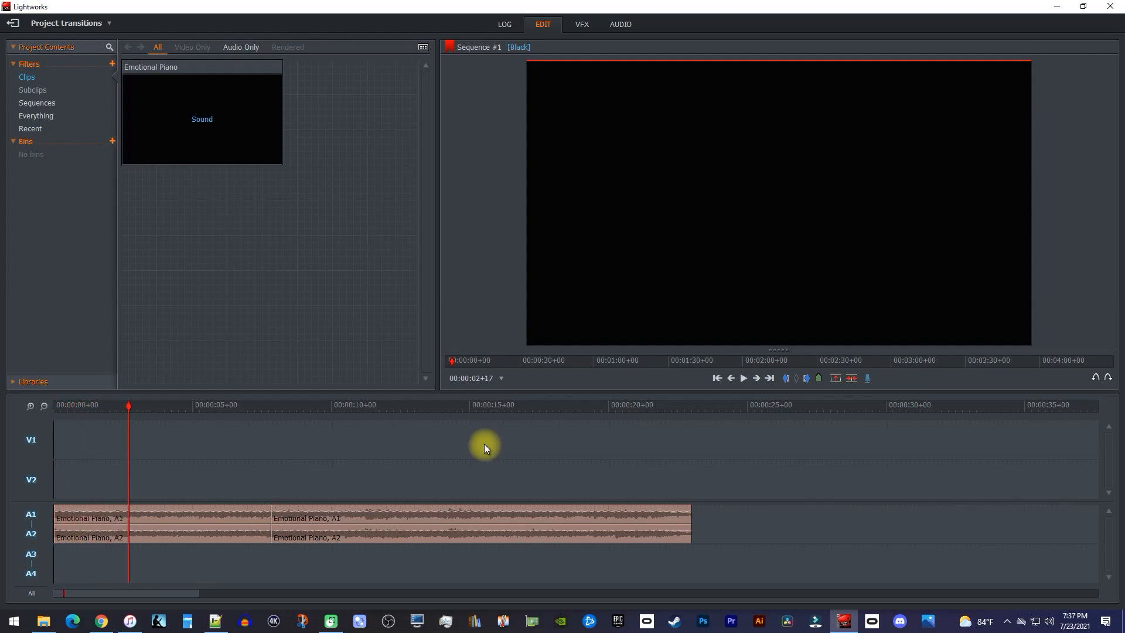
mouse_move(629, 128)
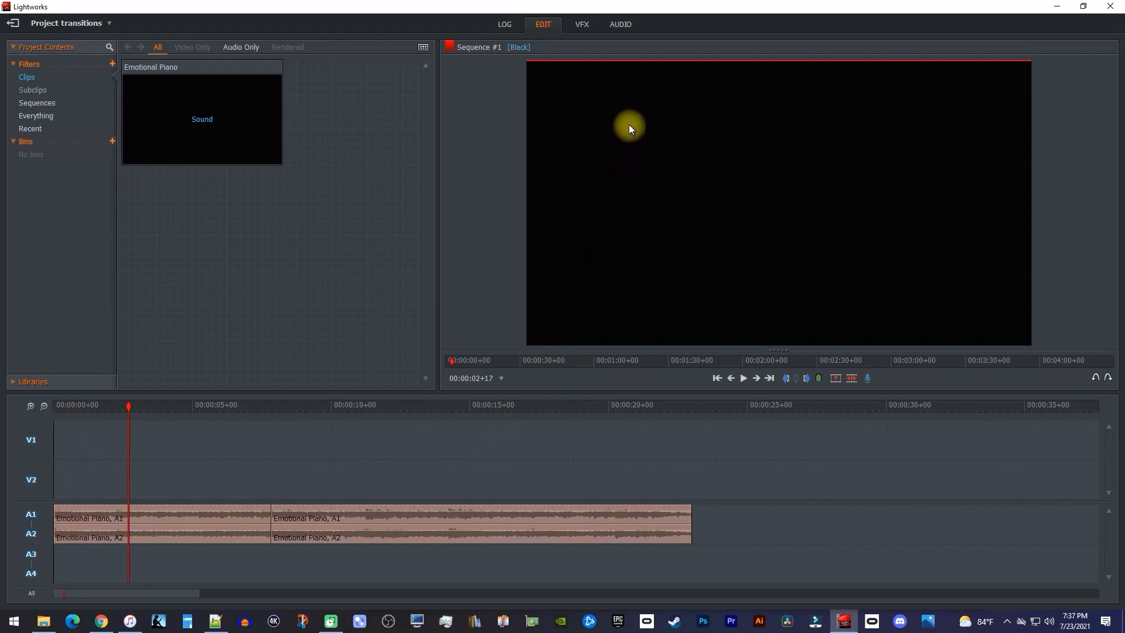
Switch to the Audio workspace showing the mixer with track level meters.
left_click(618, 24)
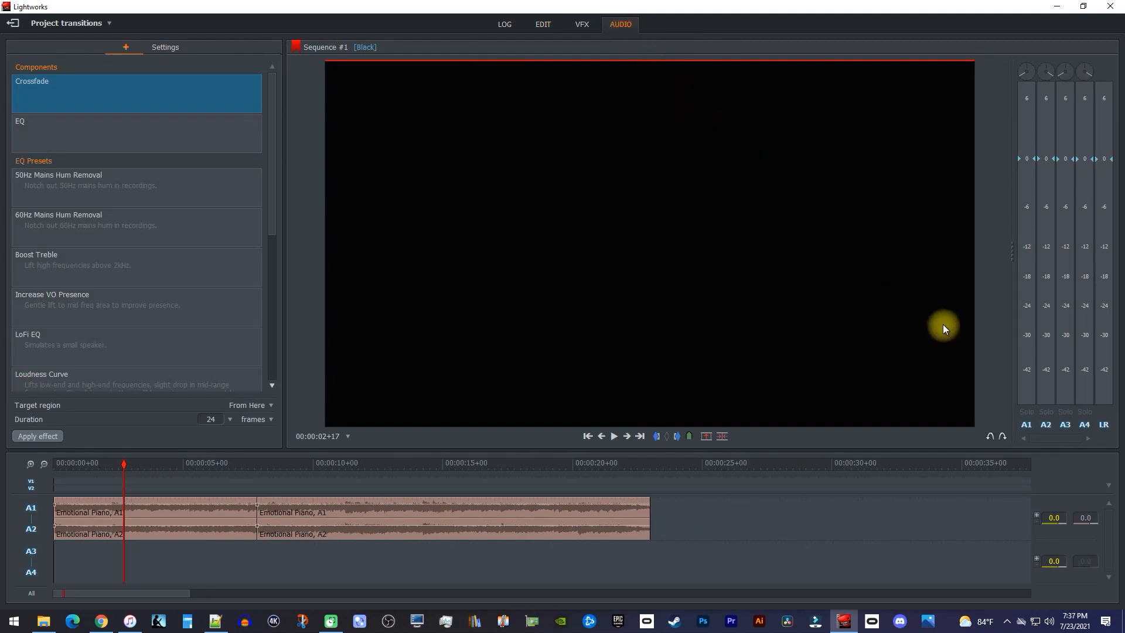
mouse_move(987, 414)
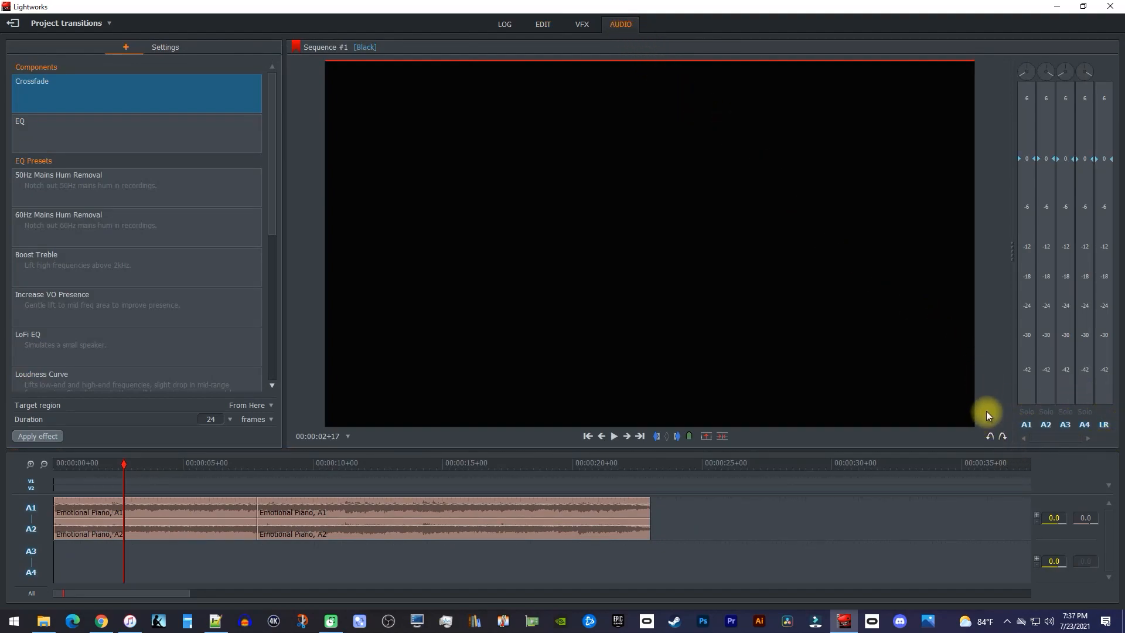
mouse_move(1043, 411)
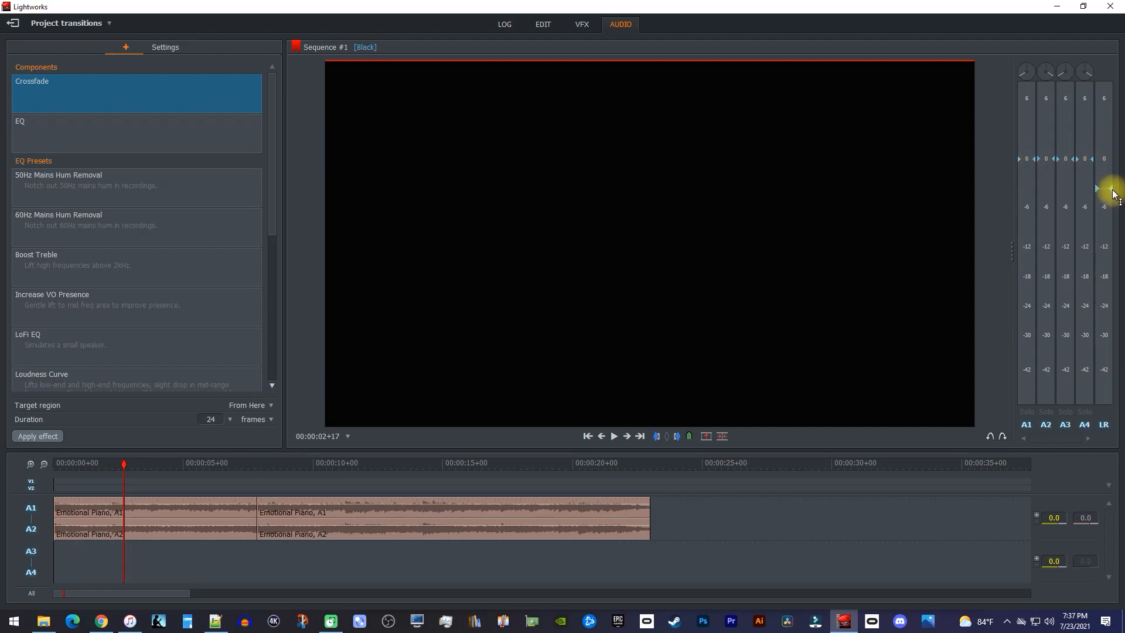
mouse_move(1105, 210)
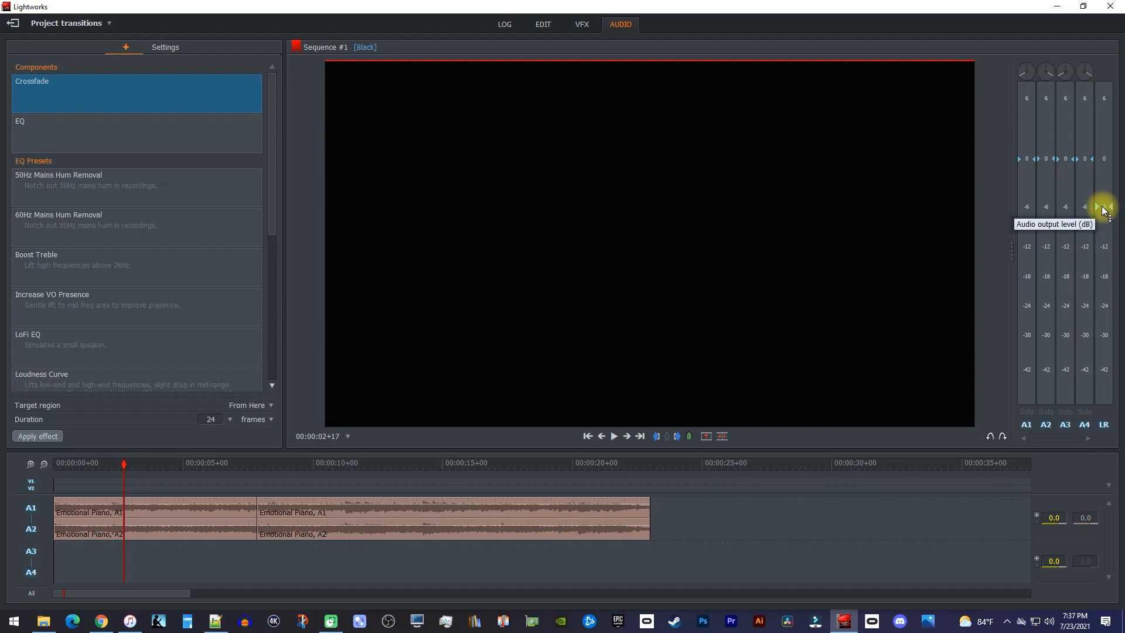
Jump to the sequence start and play it so the A1, A2 and LR meters register levels.
left_click(54, 462)
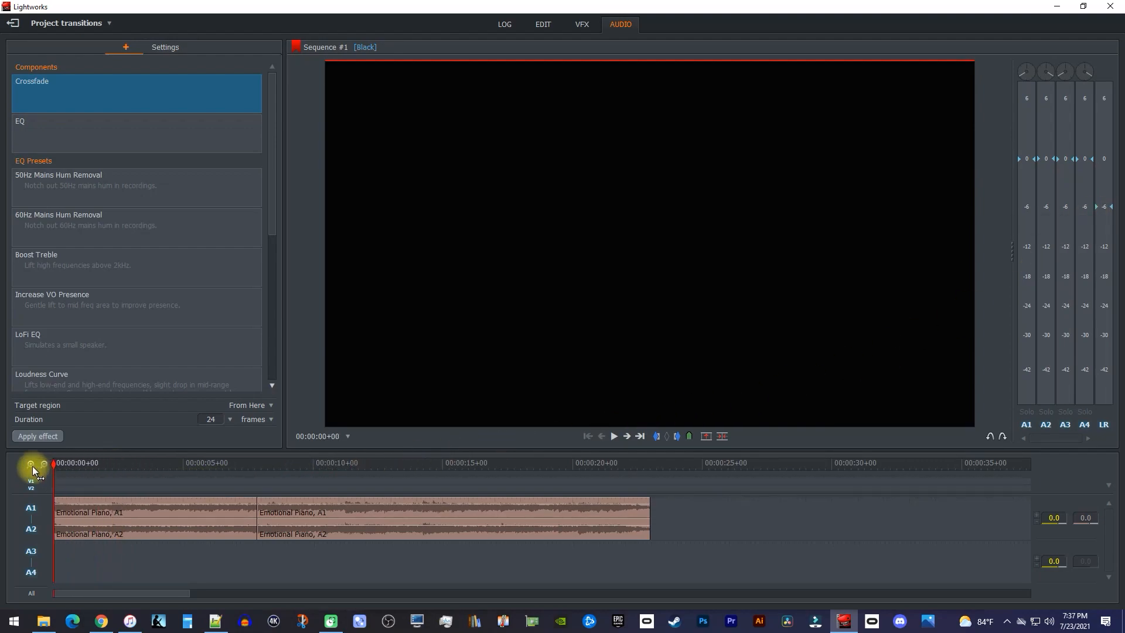
mouse_move(32, 465)
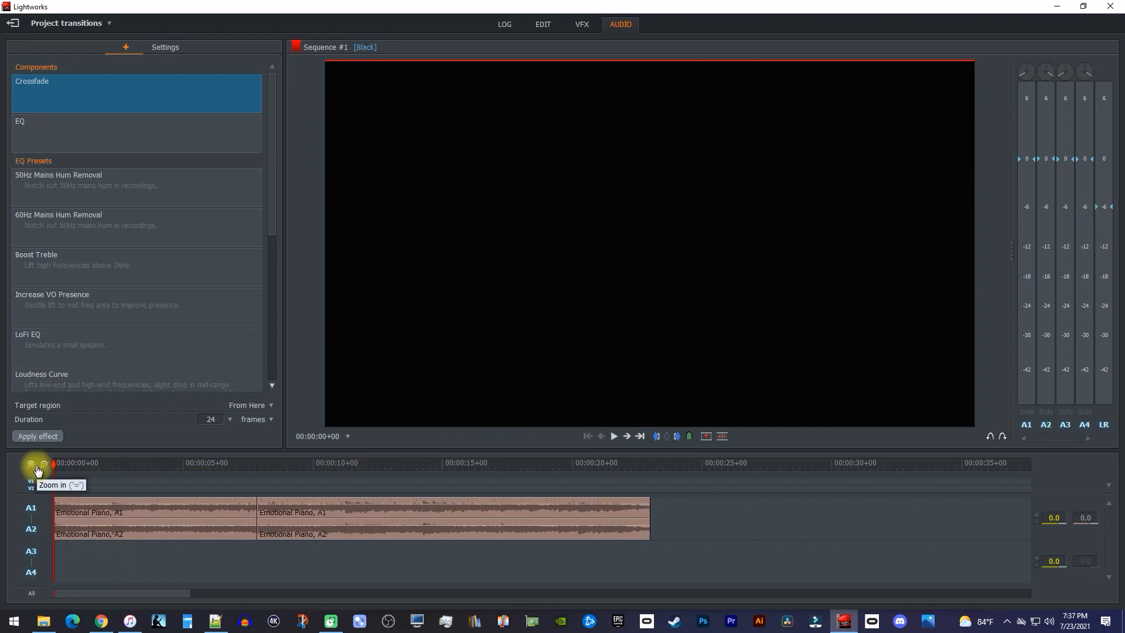
left_click(613, 436)
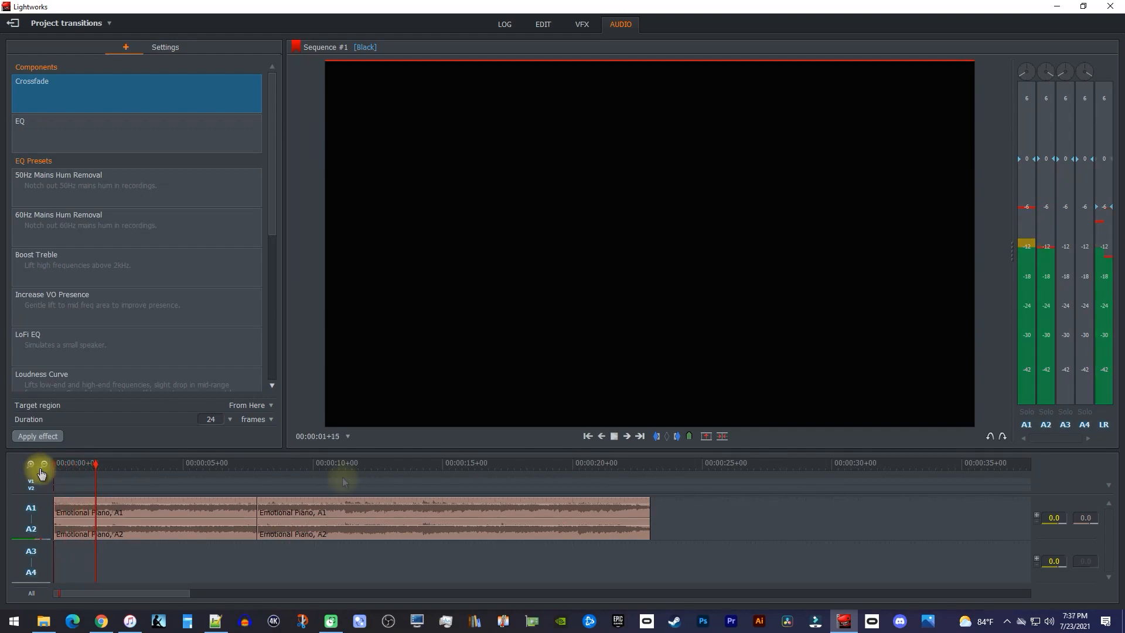